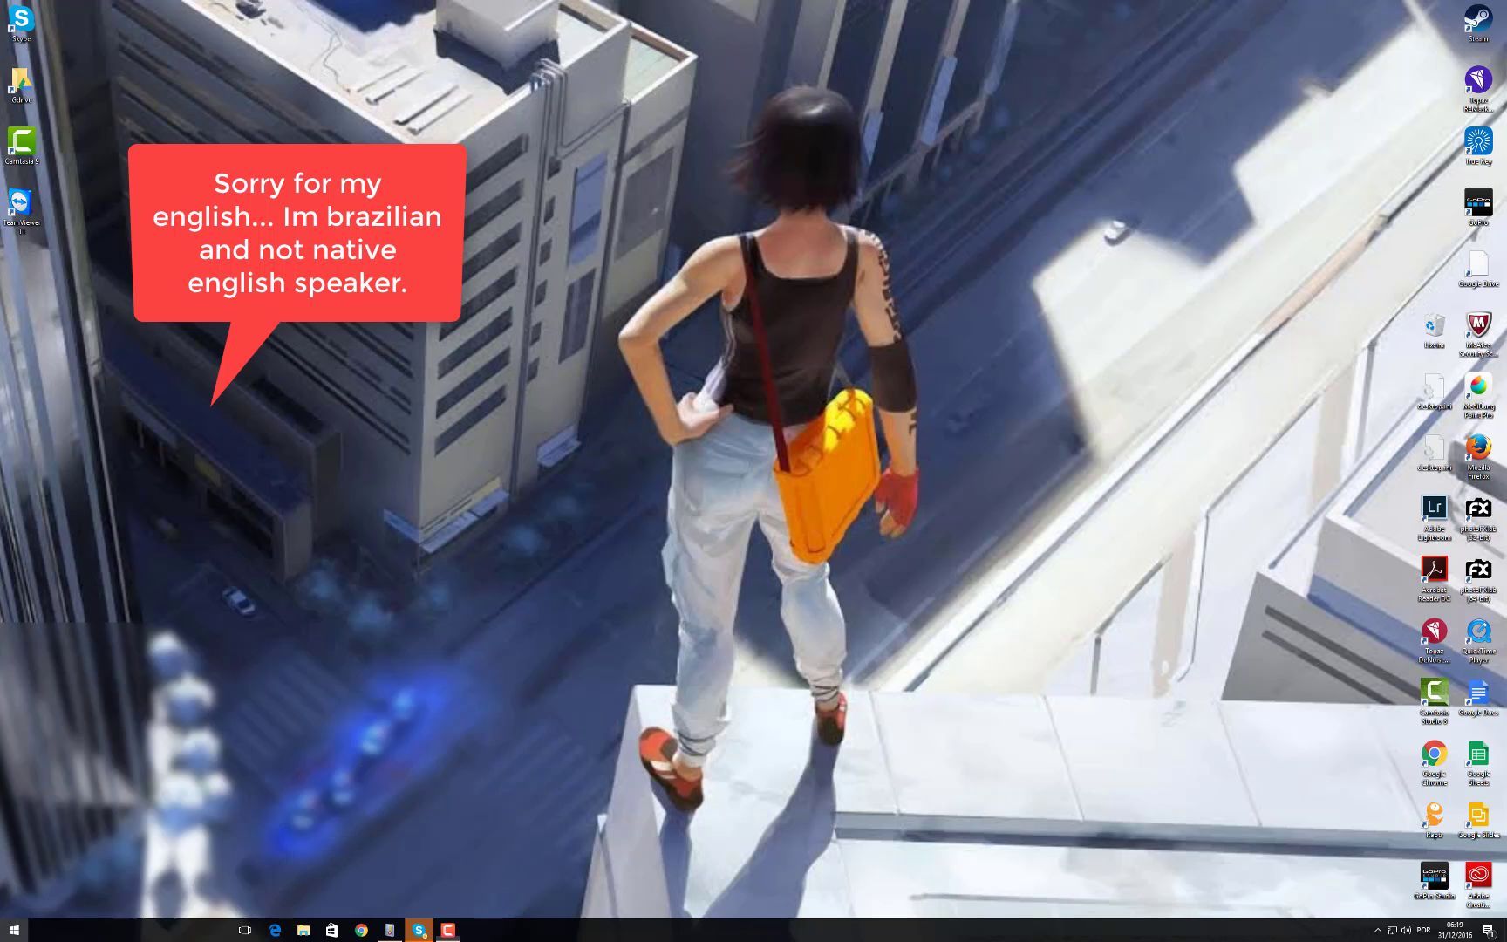
# Step: Search the Start Menu for Photoshop so Adobe Photoshop CC 2017 appears as best match
pyautogui.click(12, 928)
pyautogui.write('p')
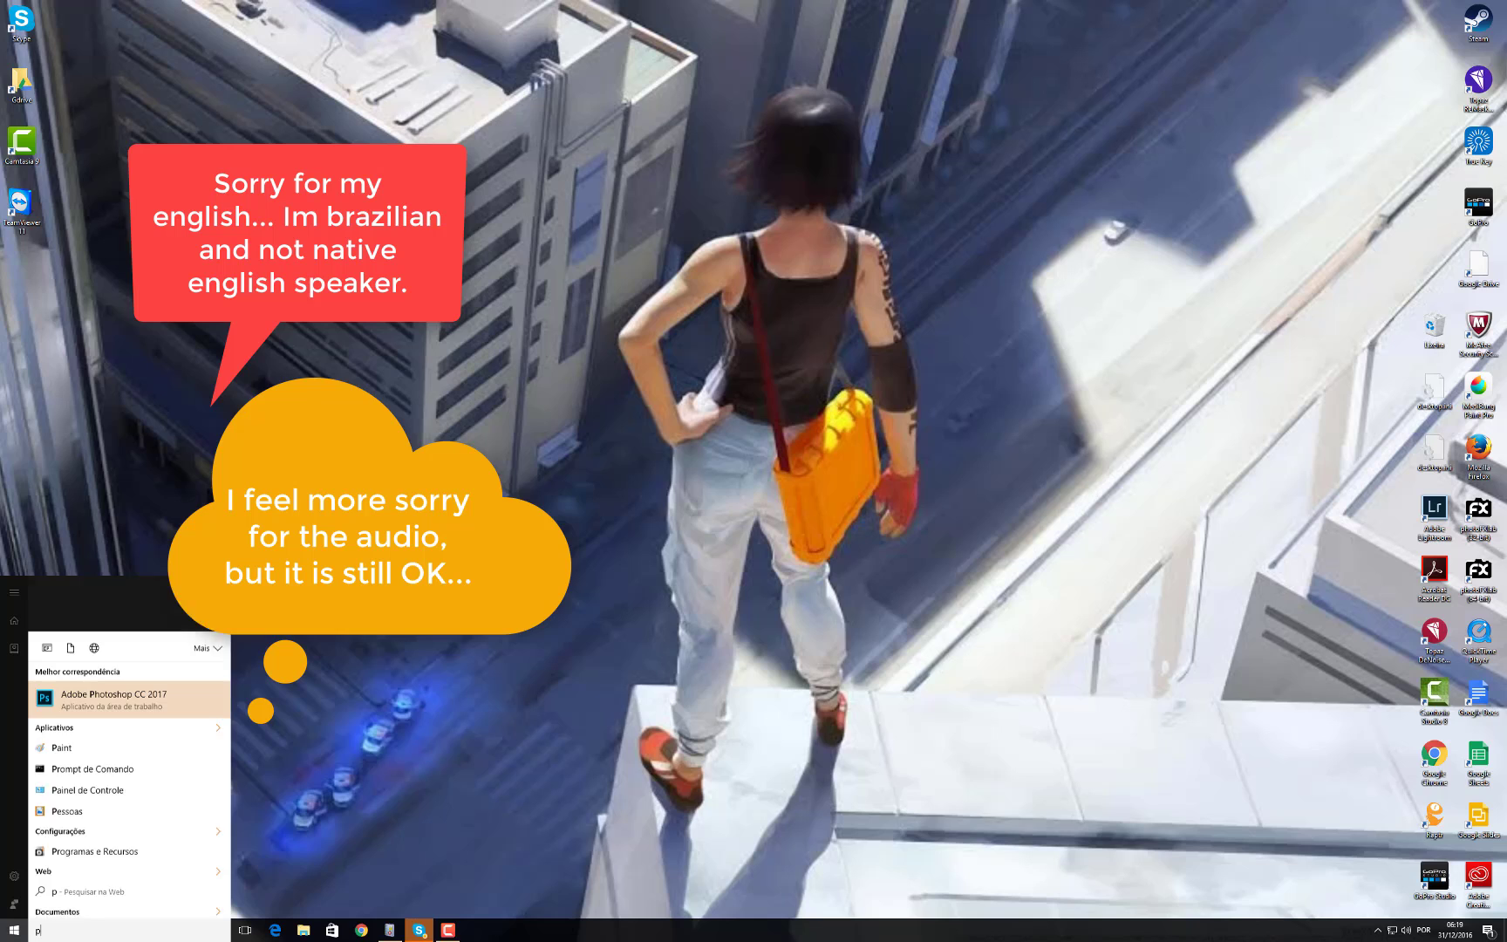
pyautogui.write('ho')
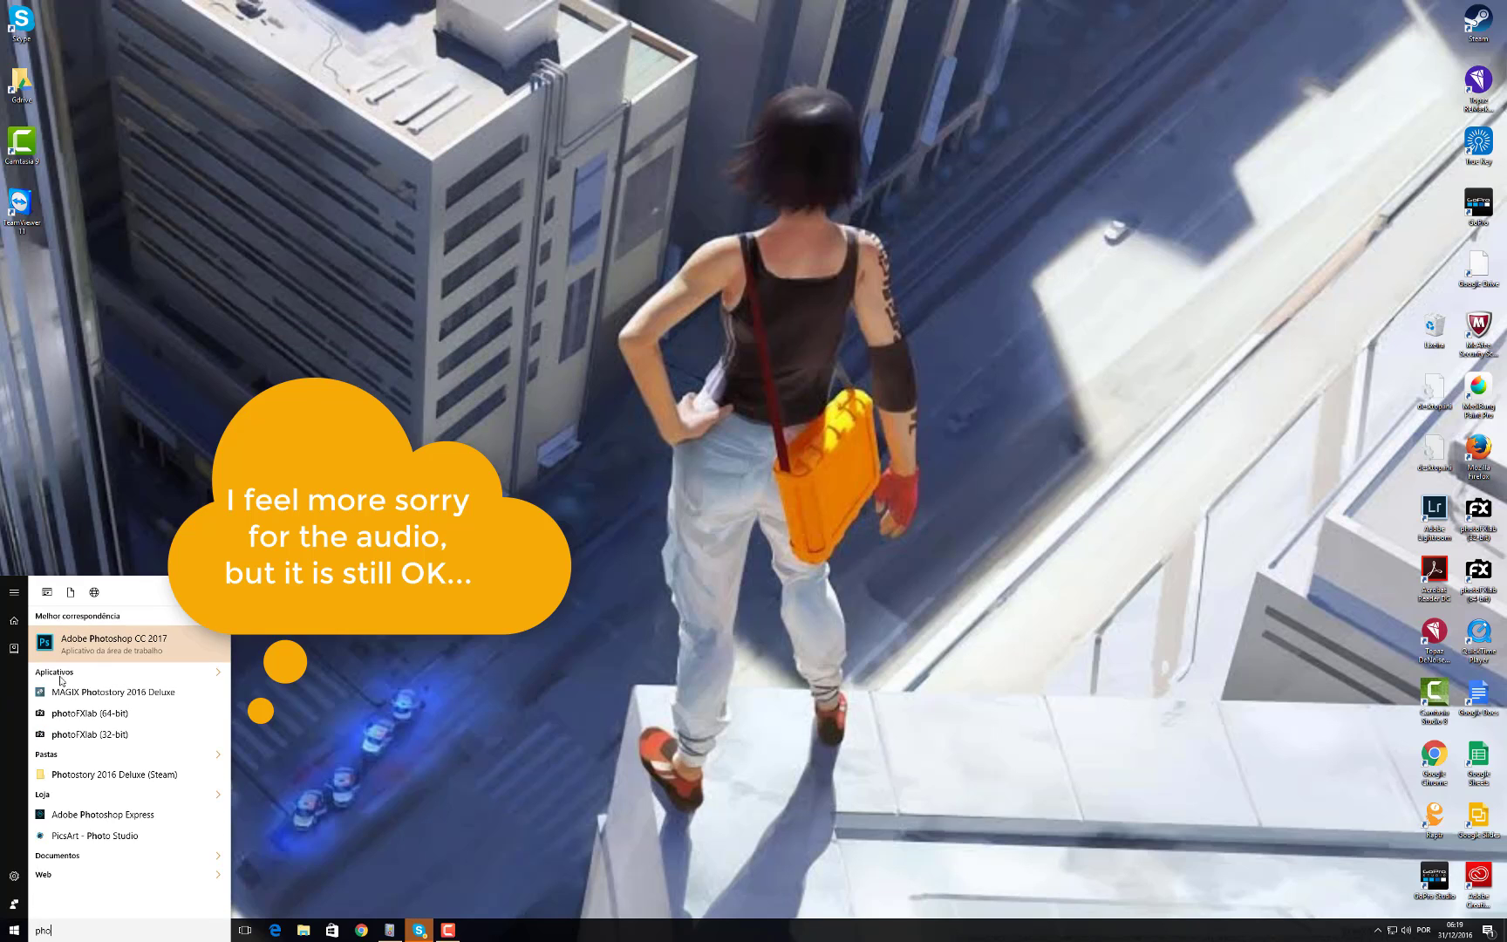
# Step: Launch Adobe Photoshop CC 2017 and dismiss its crash dialog with 'Fechar programa'
pyautogui.click(121, 639)
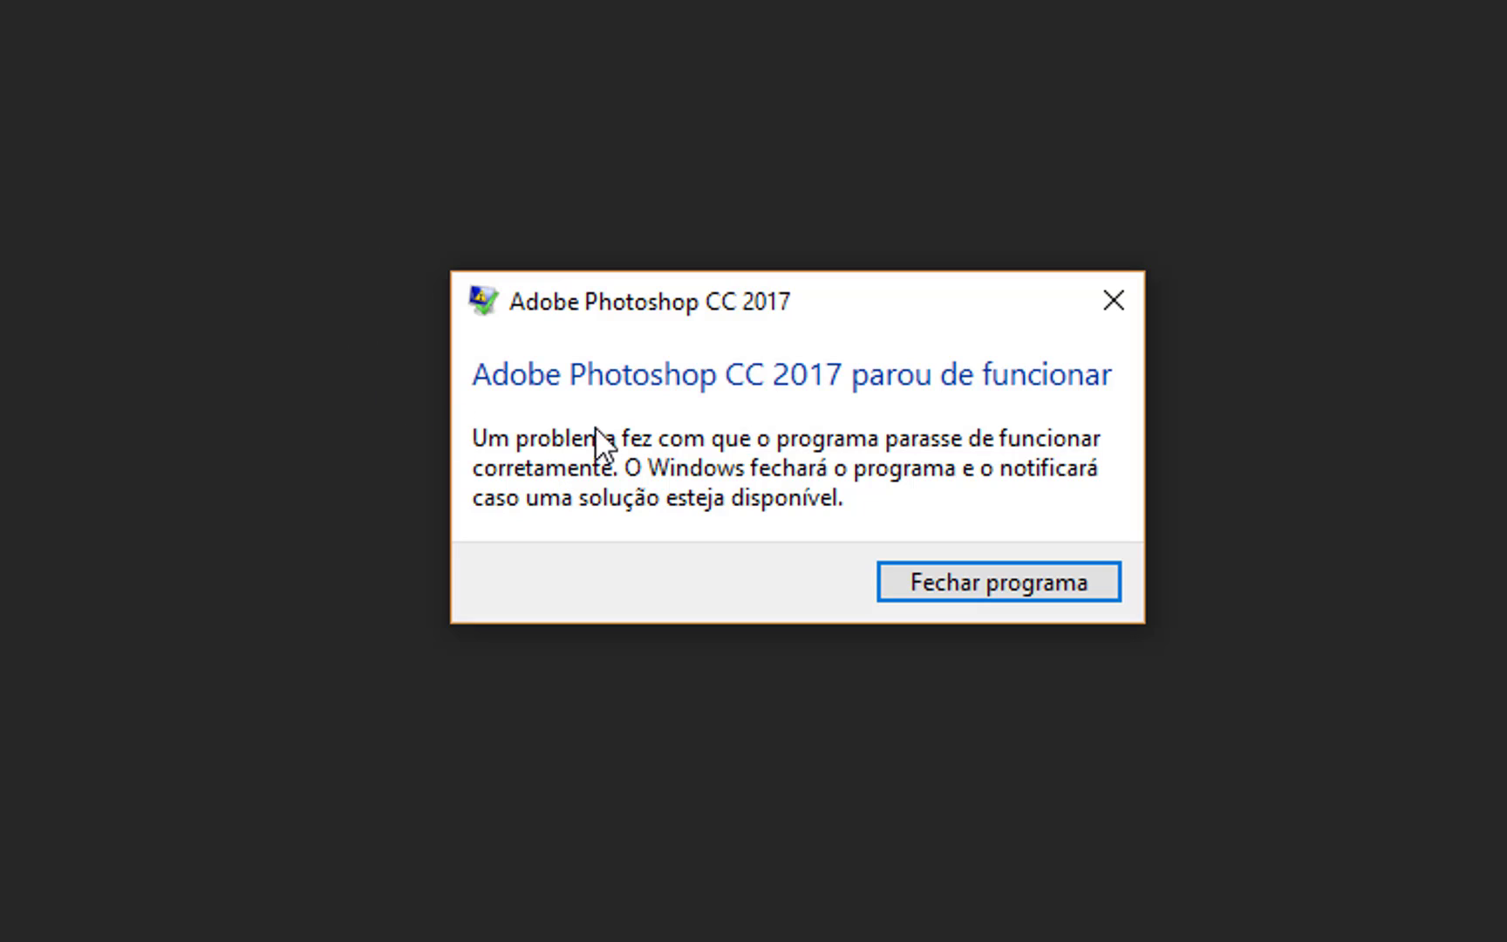
pyautogui.moveTo(1048, 508)
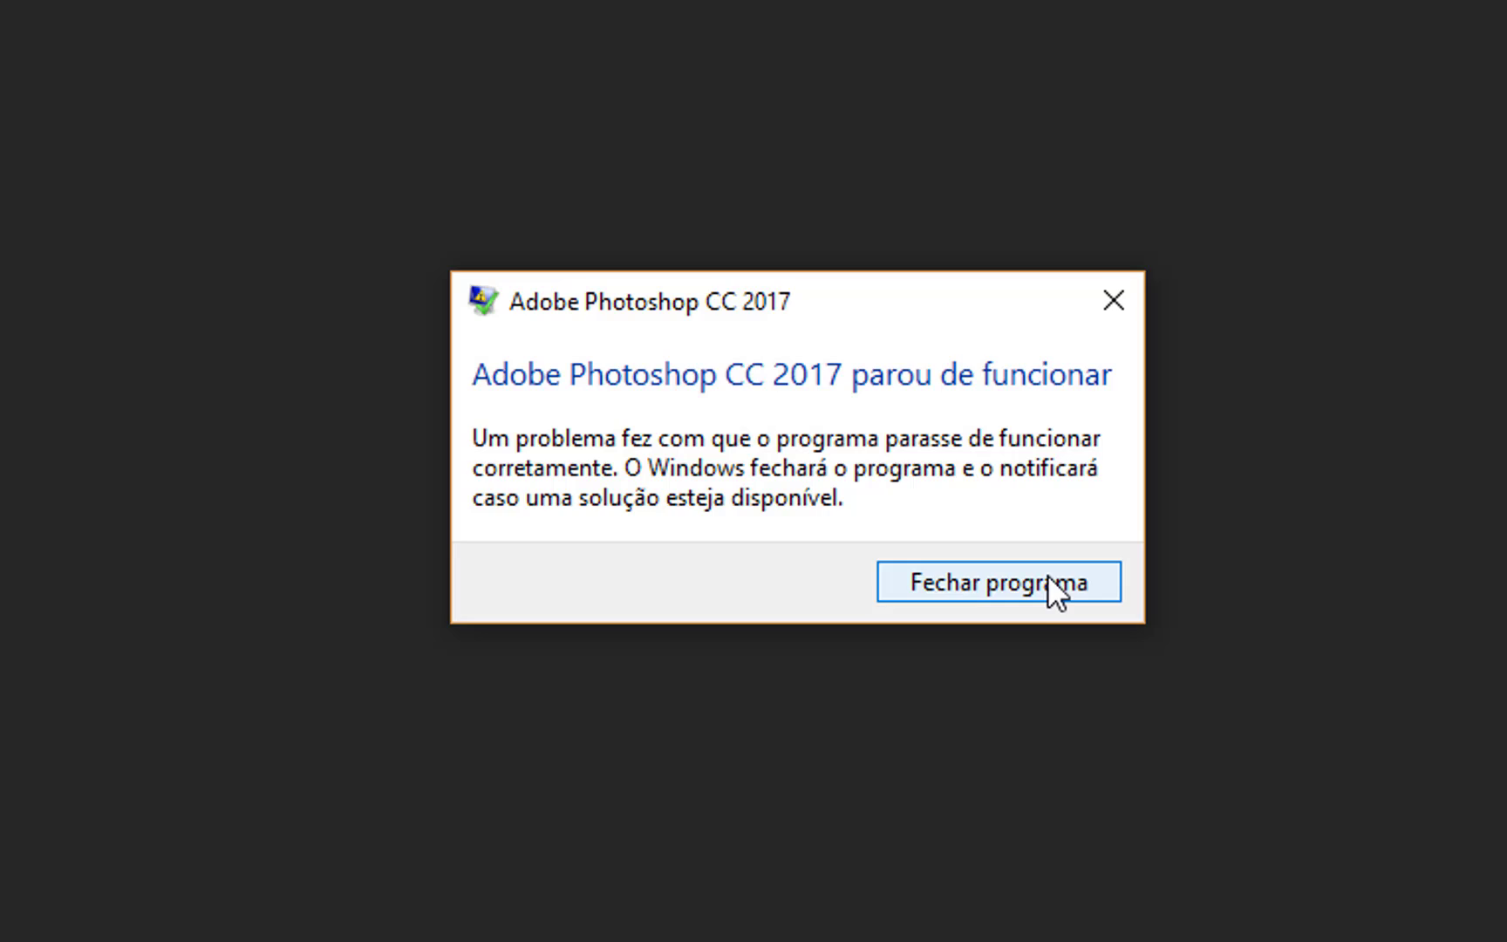
pyautogui.click(997, 581)
pyautogui.write('e')
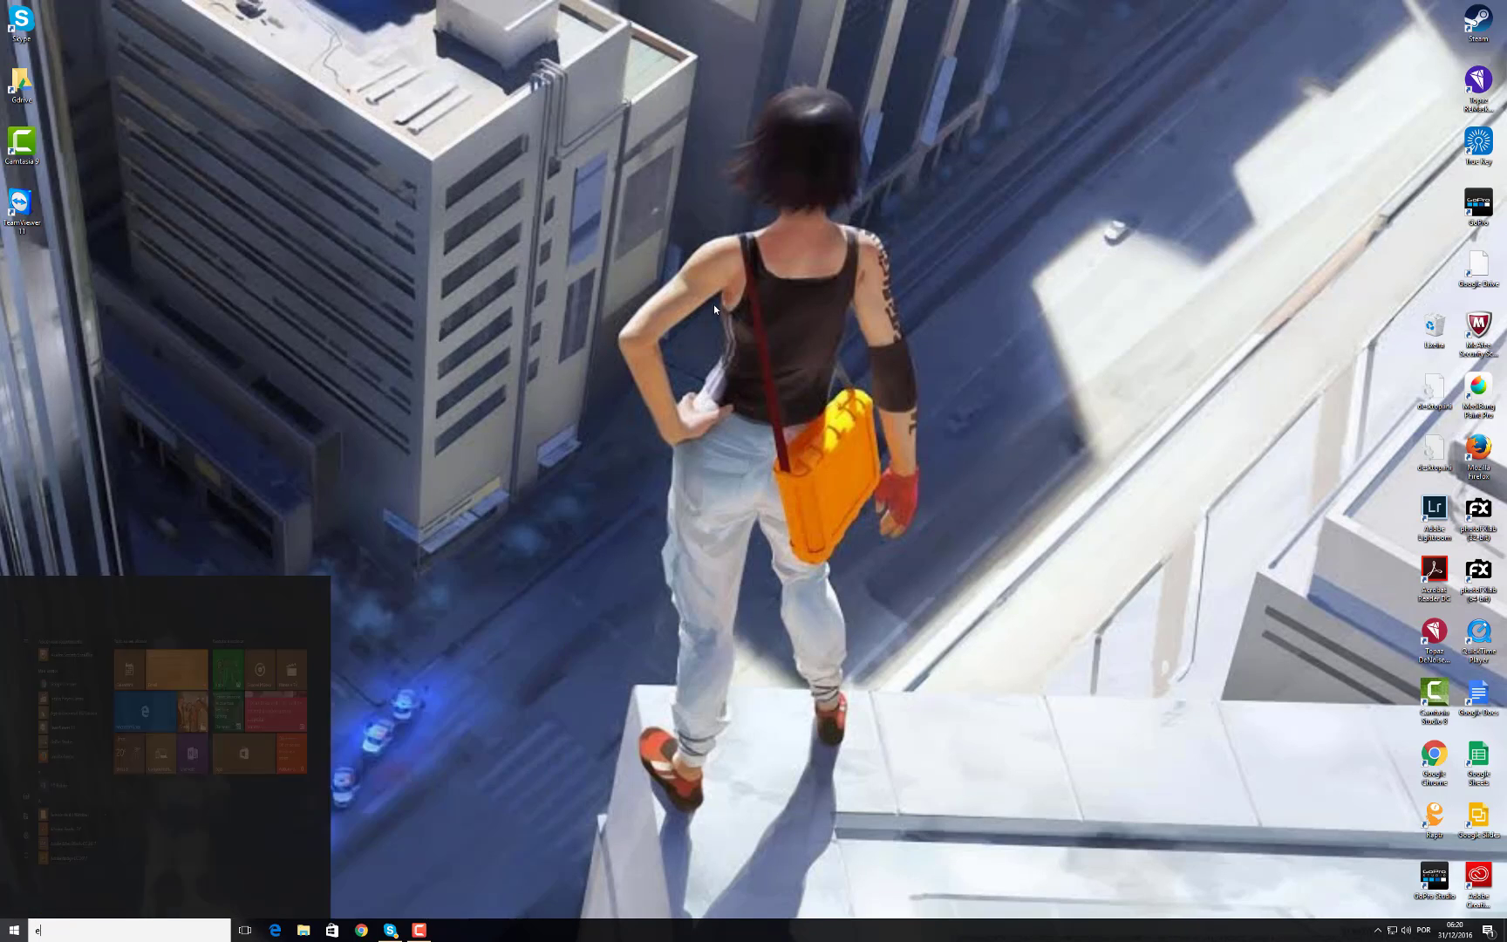
# Step: Search the Start Menu for 'eventv' and launch Visualizador de Eventos
pyautogui.write('ventv')
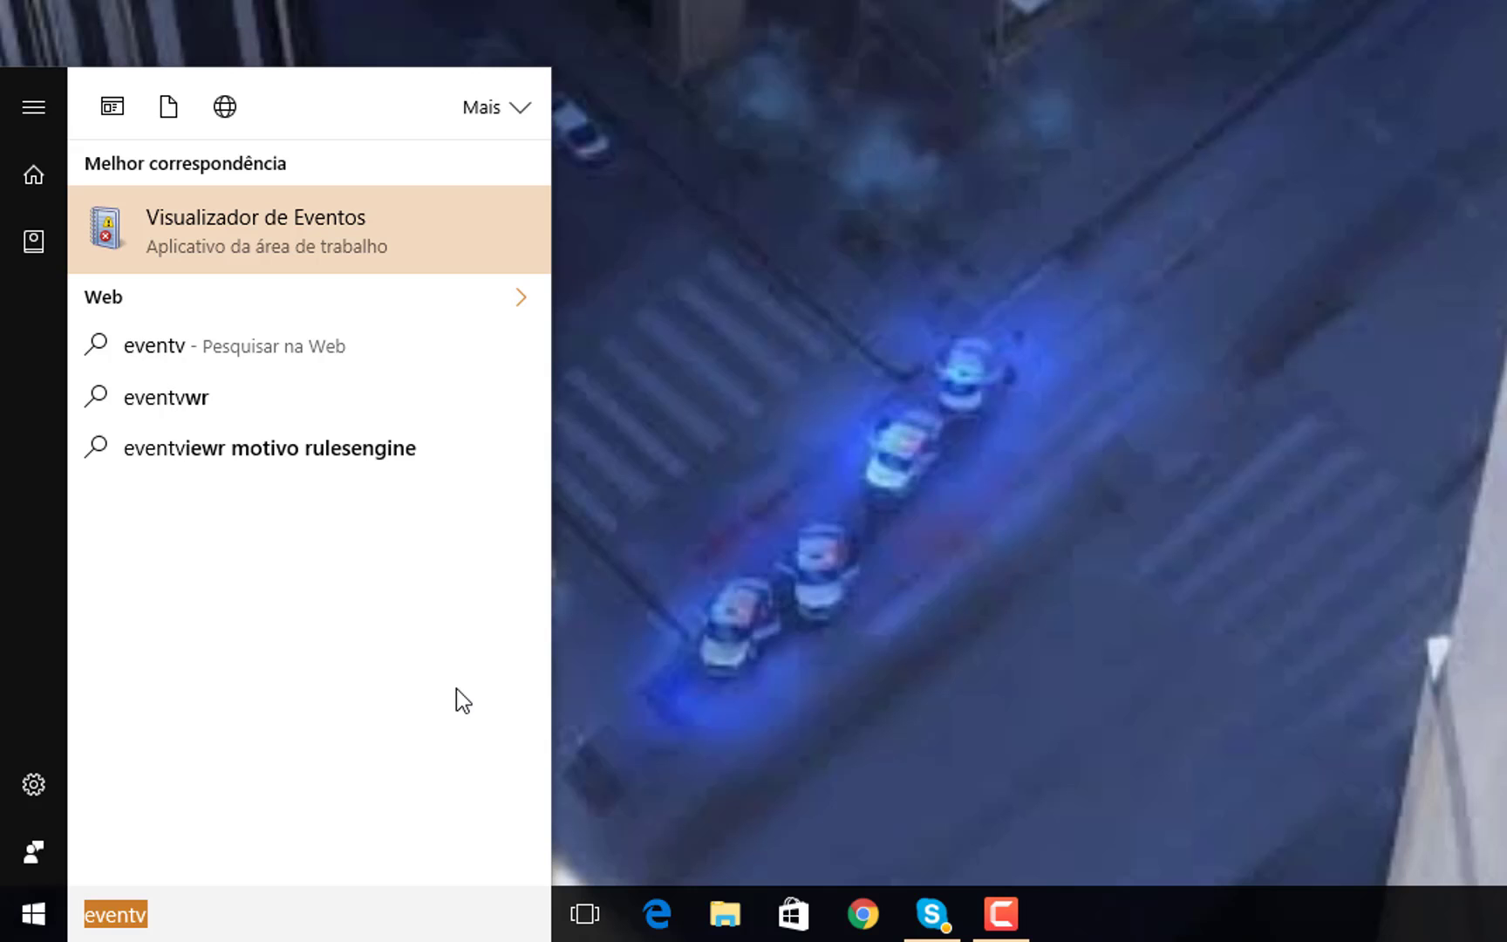
pyautogui.moveTo(201, 234)
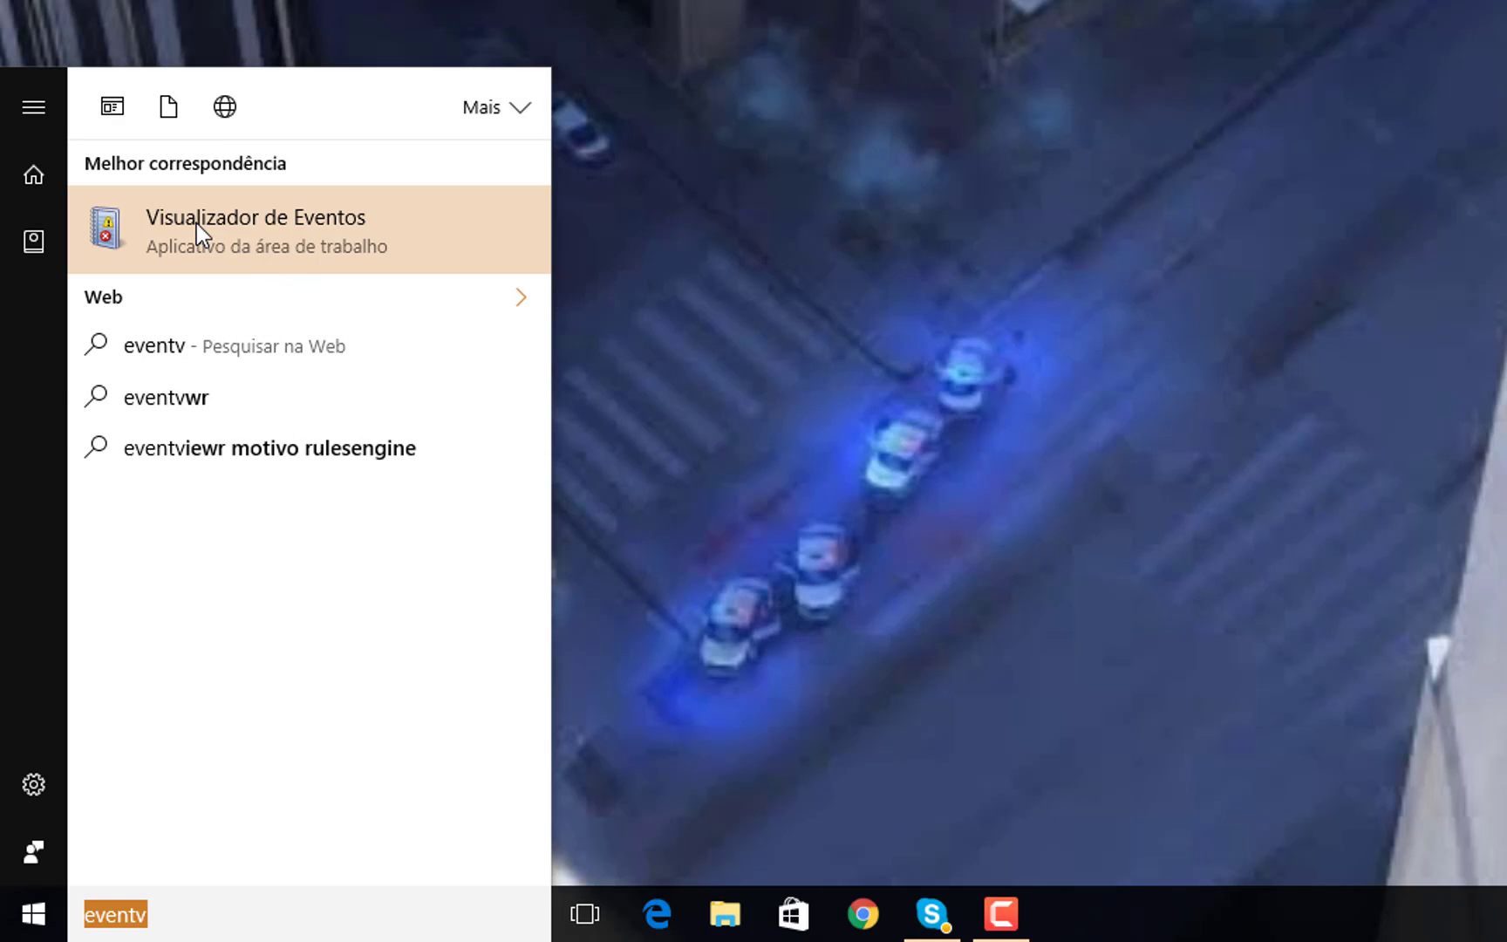
pyautogui.click(255, 230)
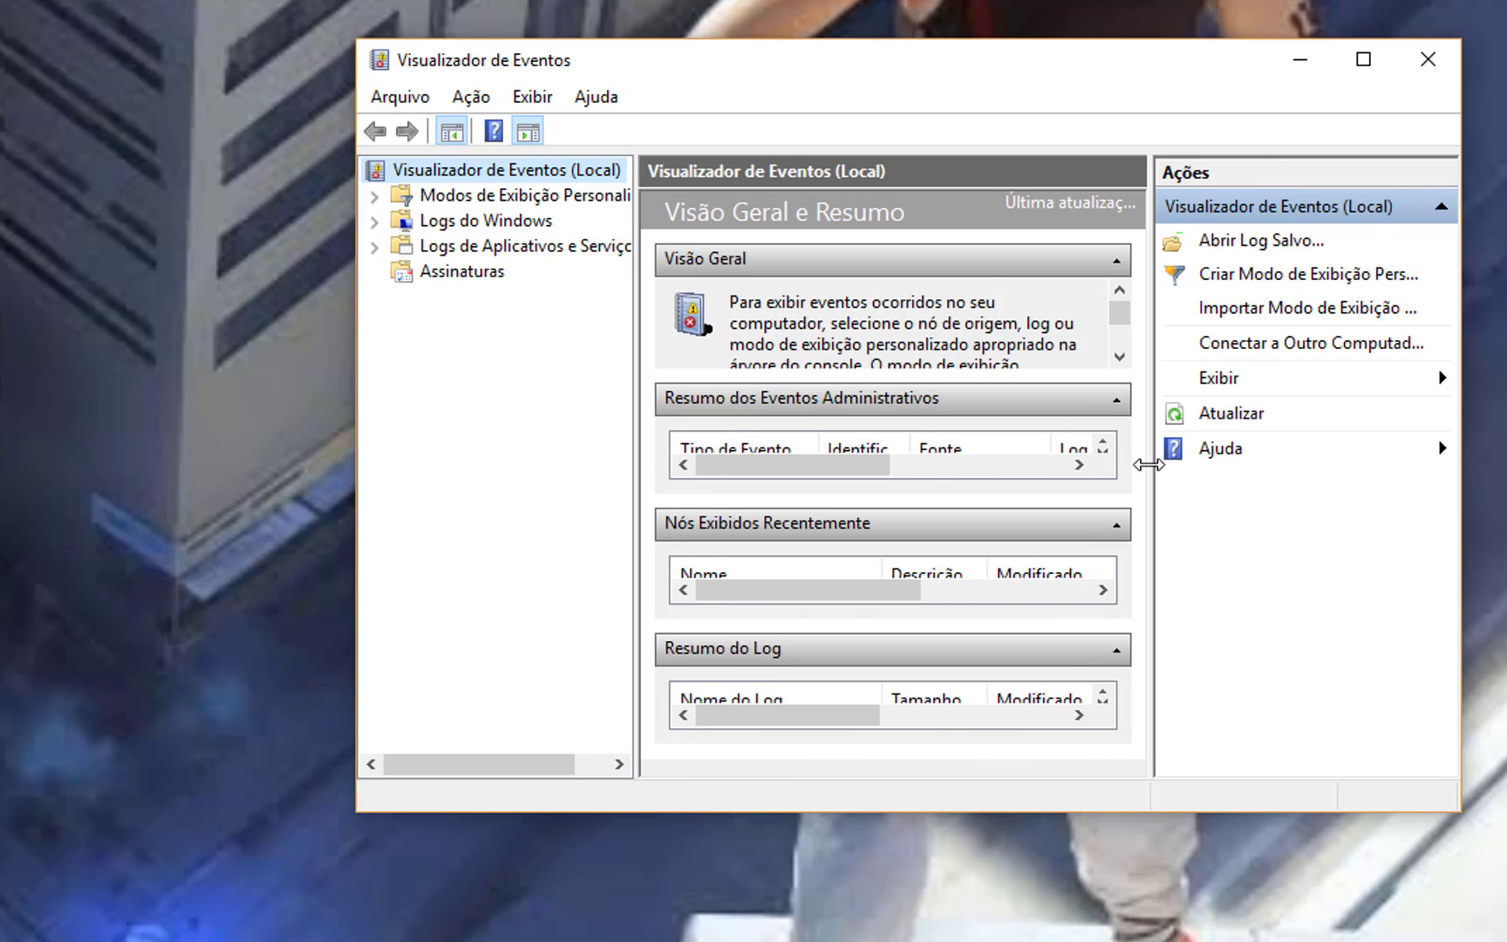
pyautogui.moveTo(441, 235)
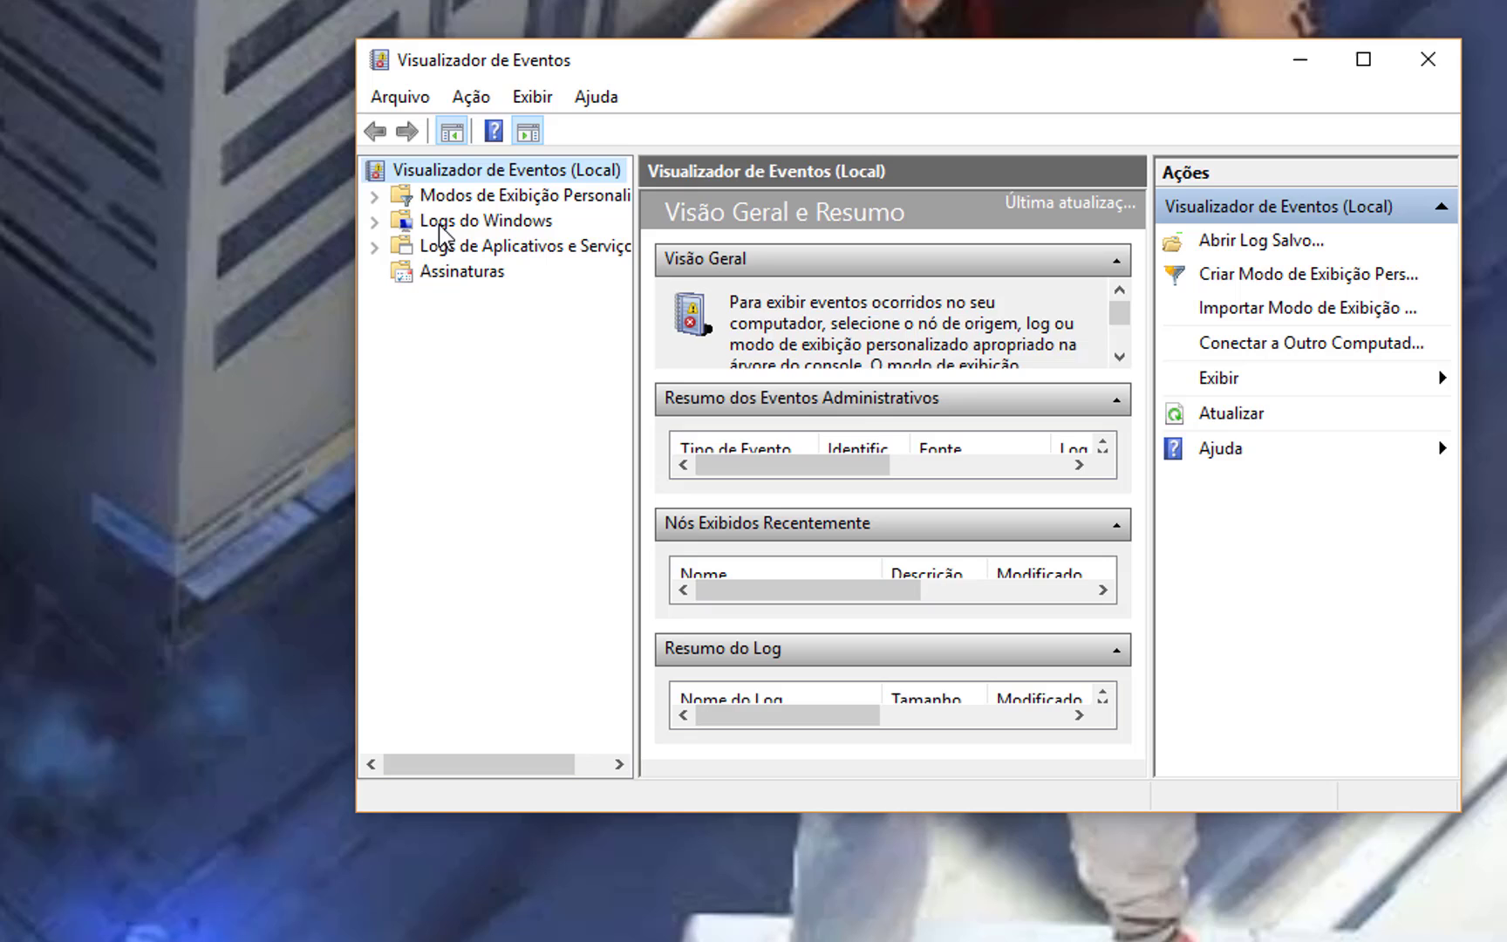
# Step: Read the Application log's Erro 1000 event showing Photoshop.exe faulting in LavasoftTcpService64.dll
pyautogui.click(483, 219)
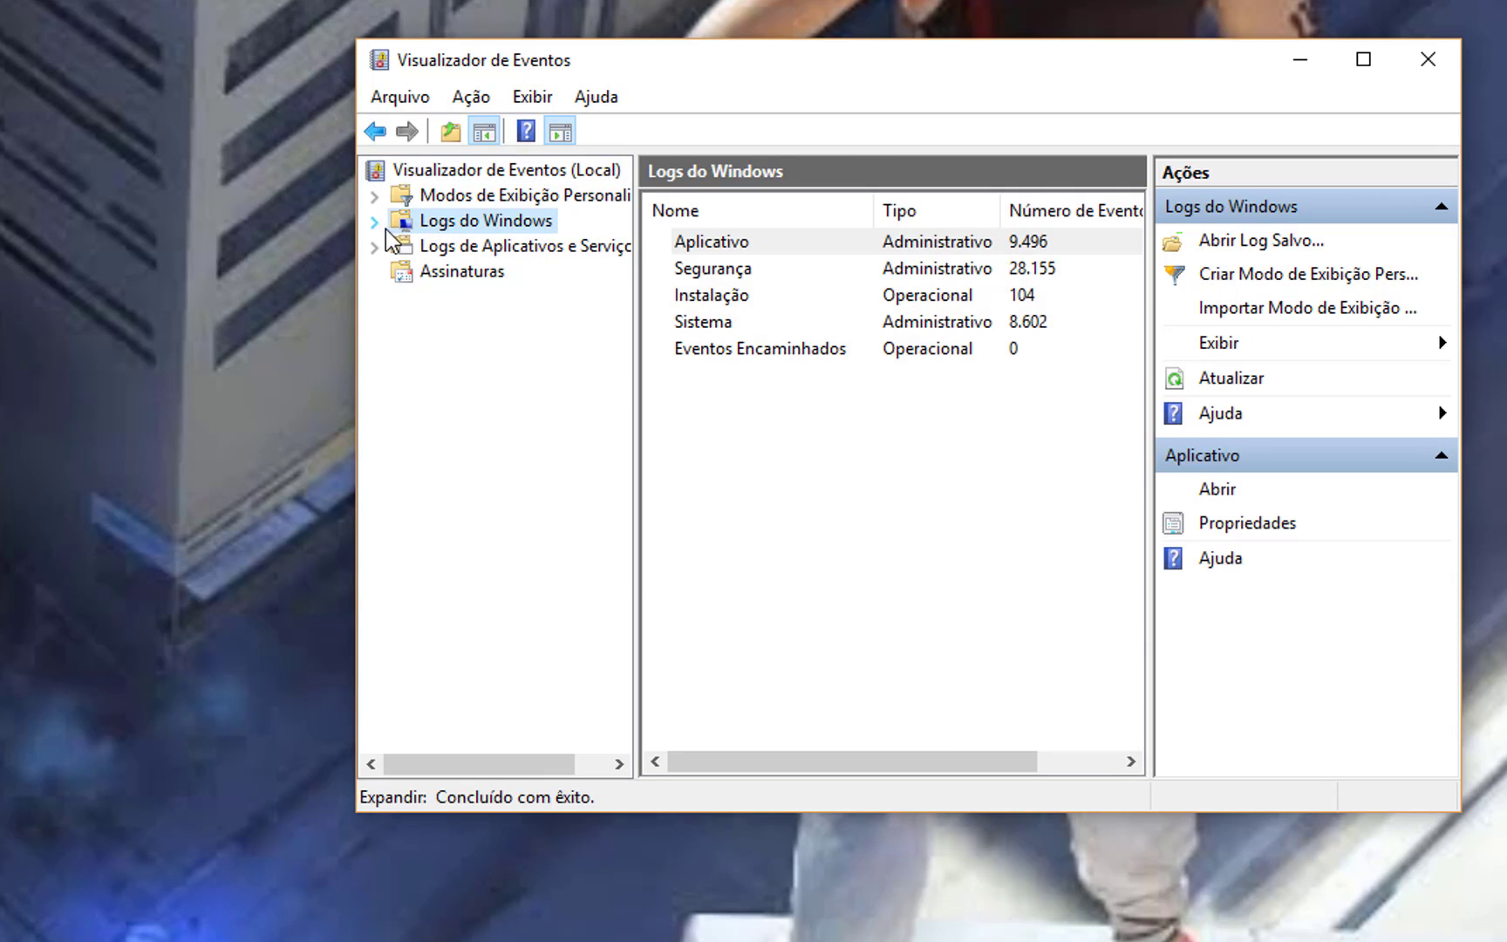
pyautogui.click(374, 221)
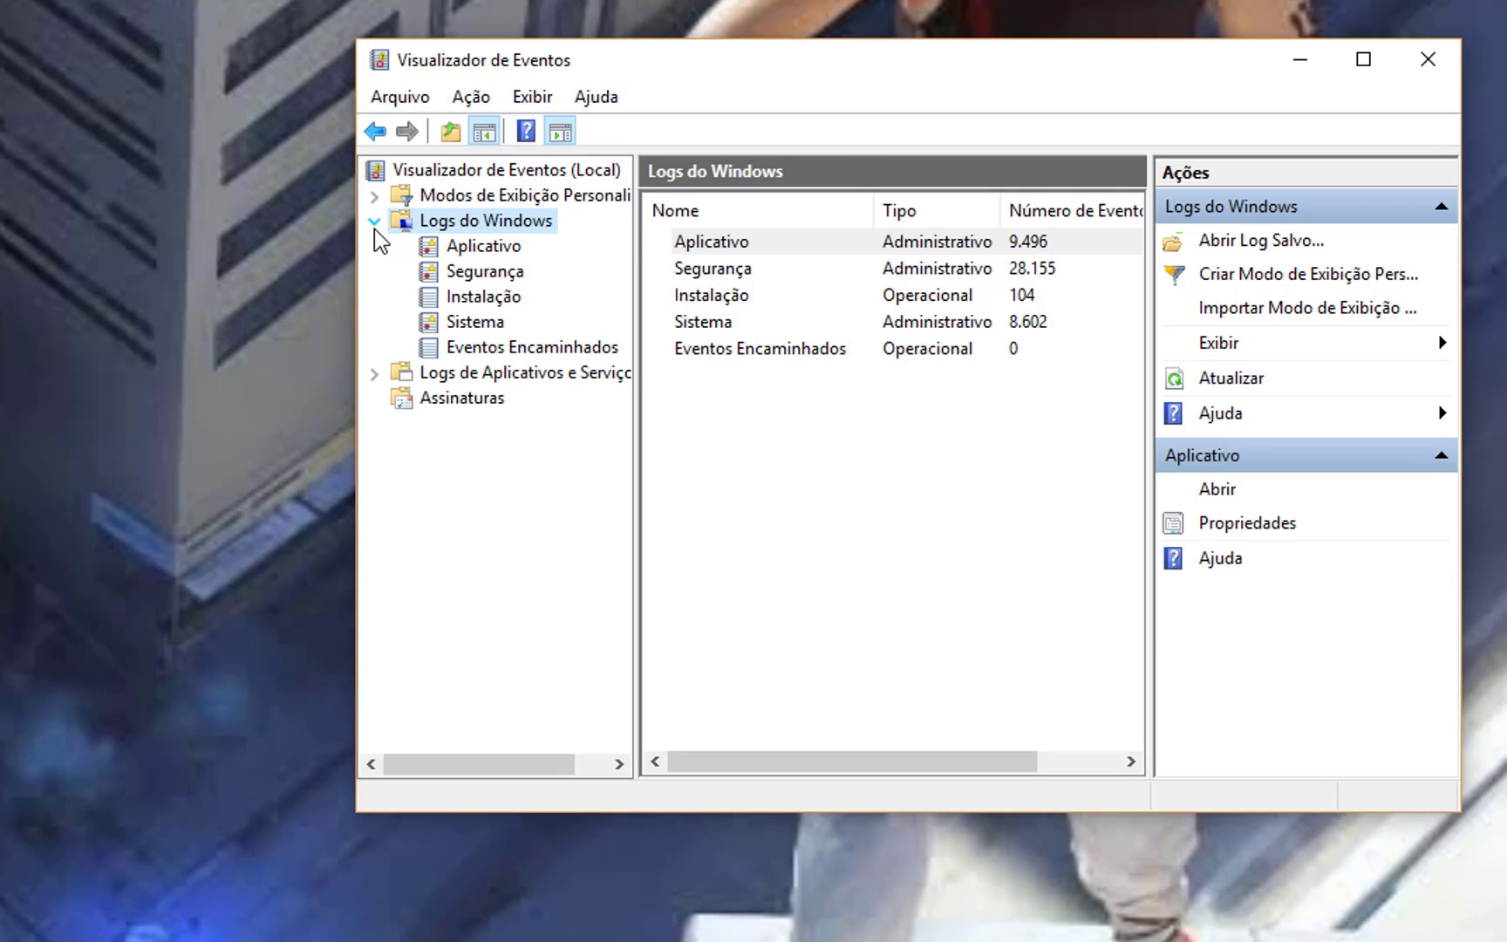
pyautogui.click(487, 246)
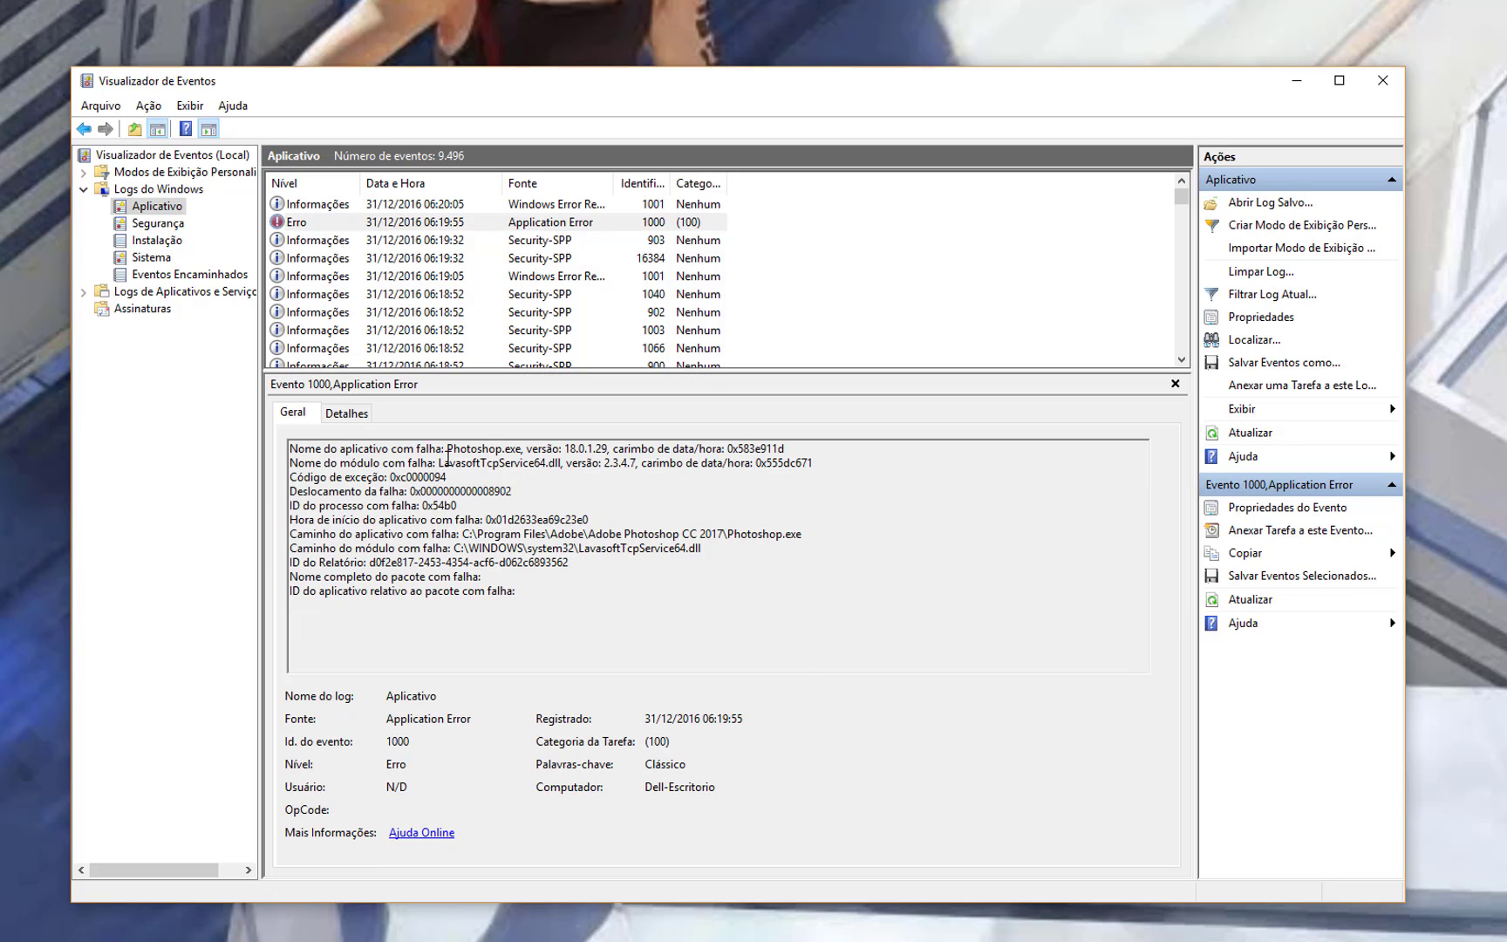
pyautogui.moveTo(415, 448); pyautogui.dragTo(560, 448)
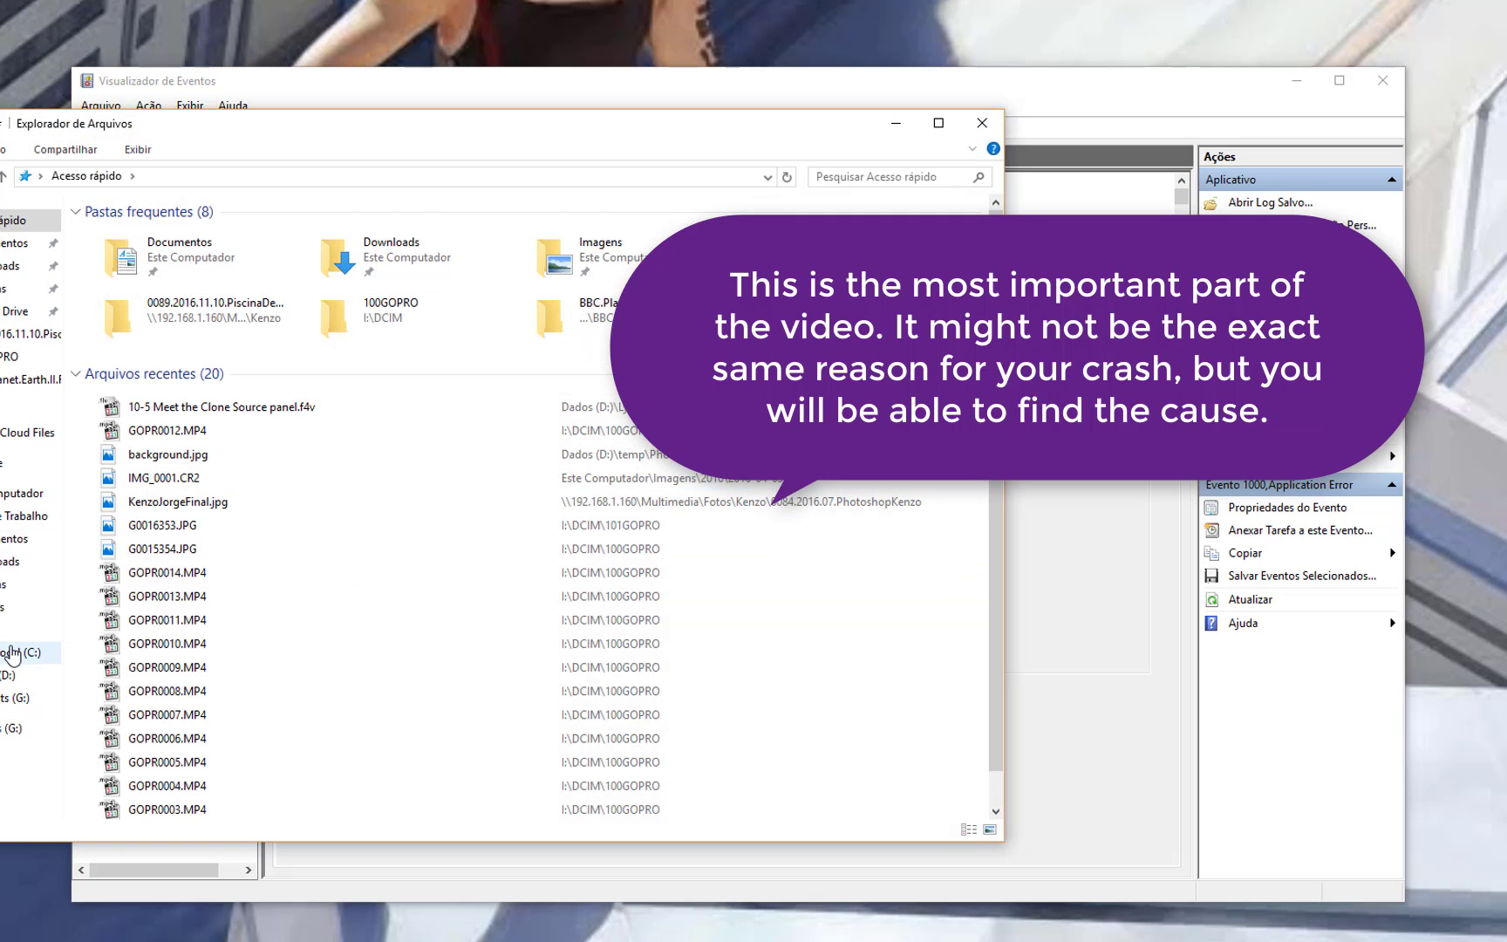
# Step: Navigate to C:\Windows\System32 and bring LavasoftTcpService64.dll into view
pyautogui.click(14, 652)
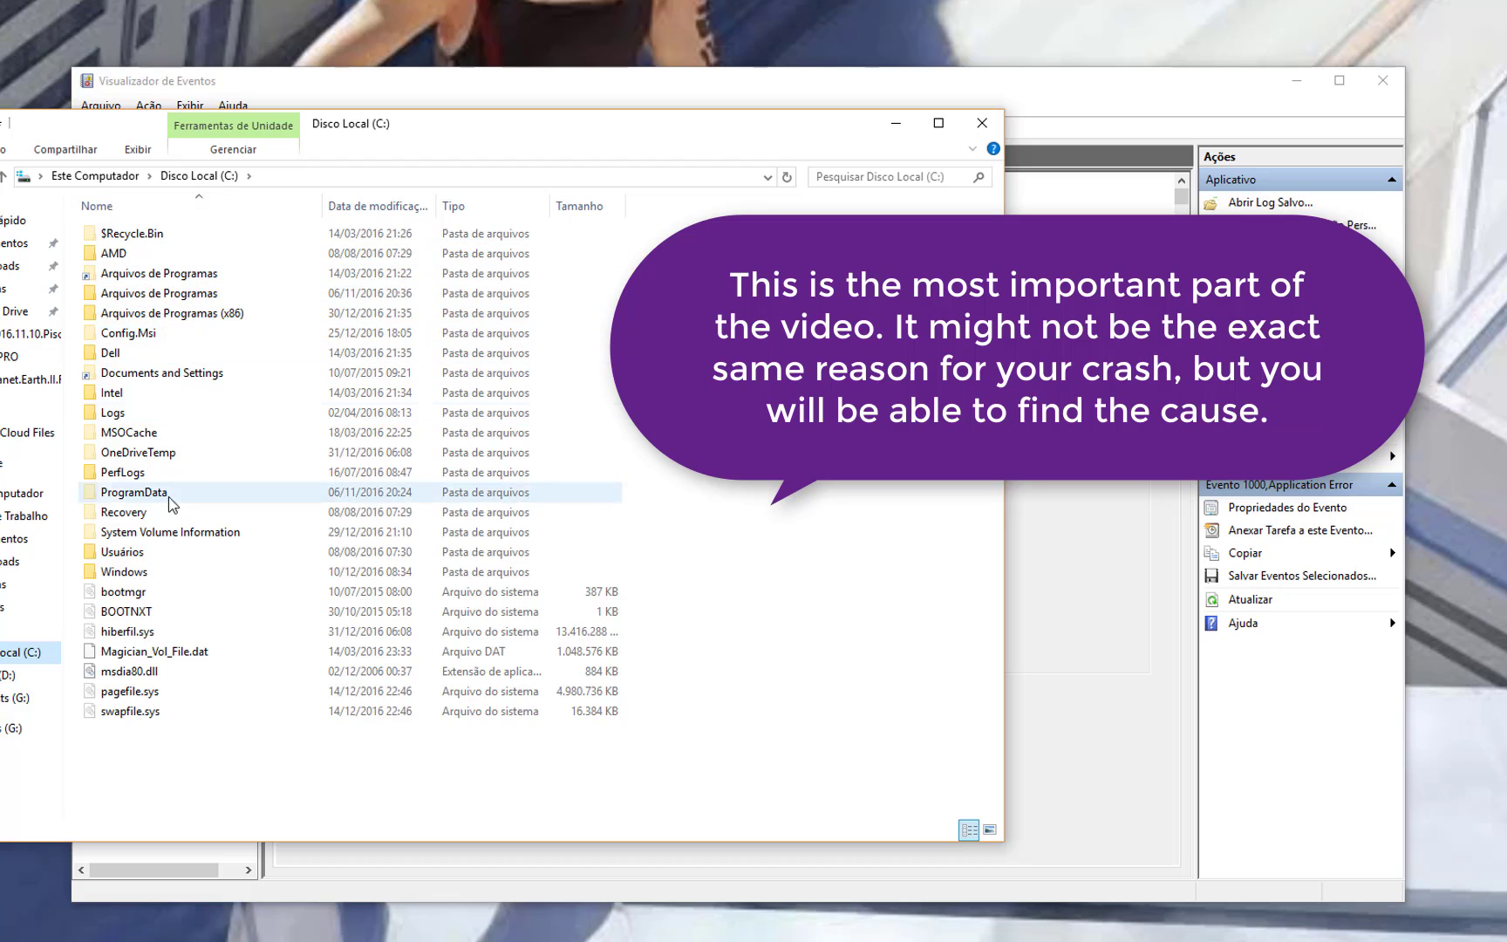
pyautogui.doubleClick(123, 570)
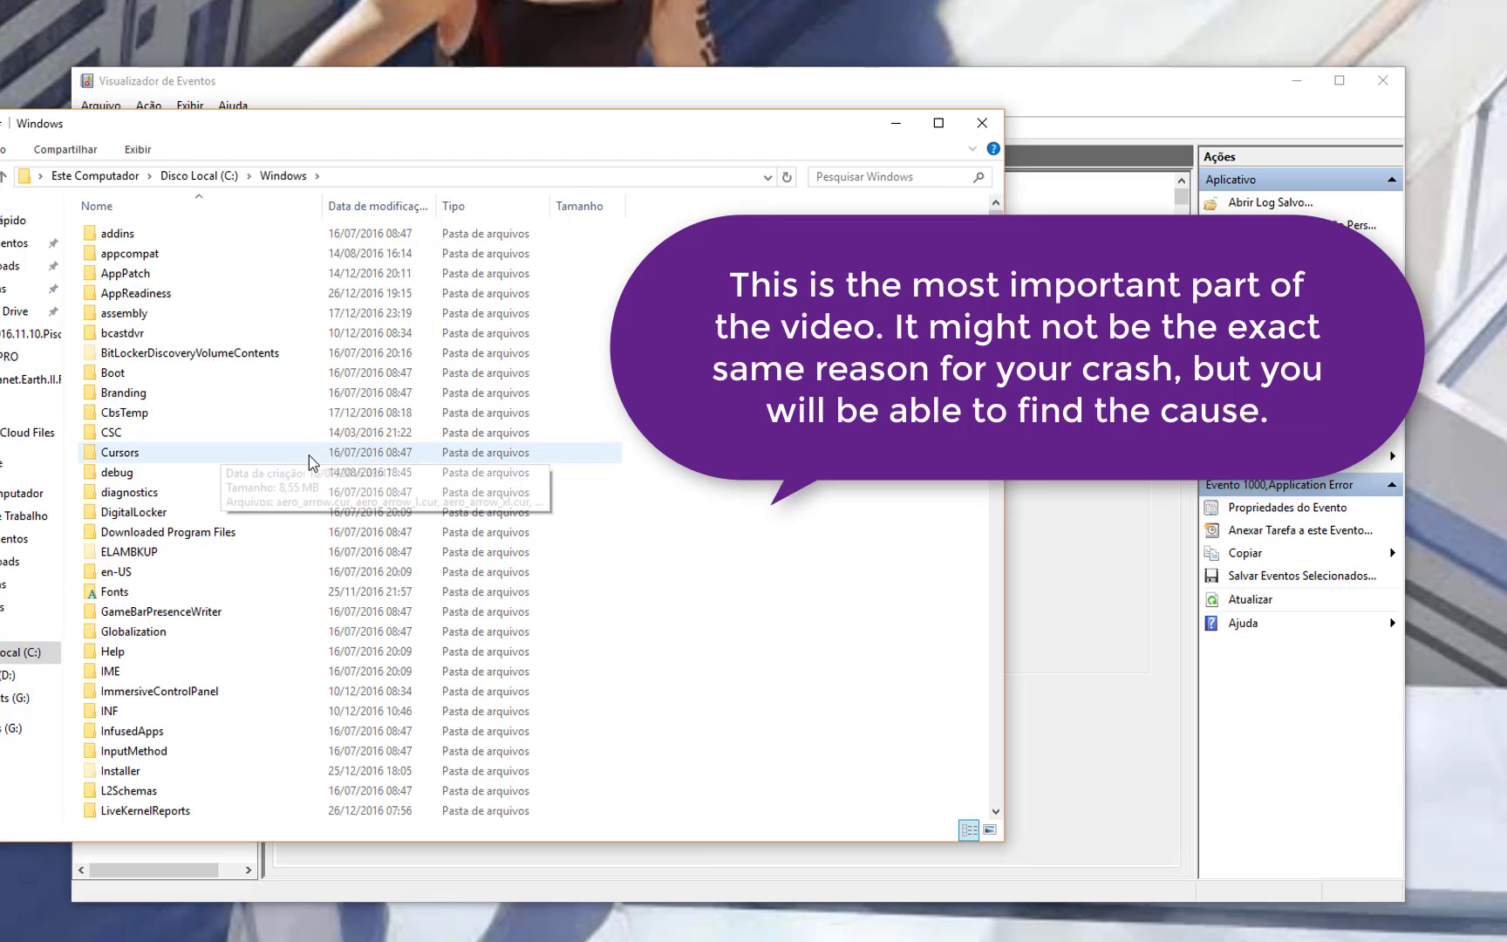
pyautogui.moveTo(738, 496)
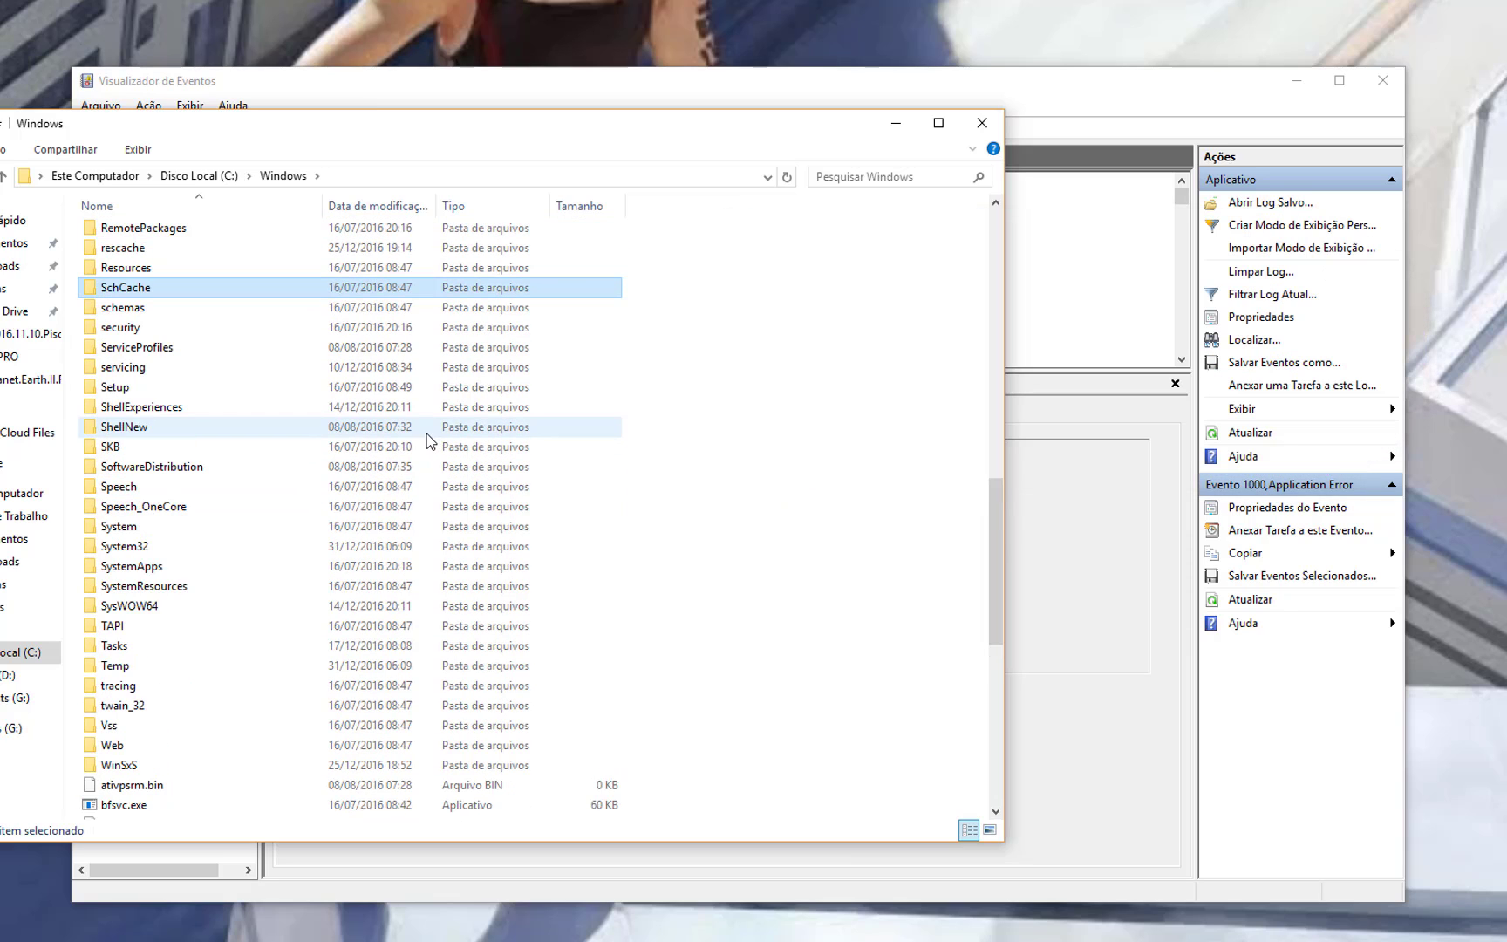
pyautogui.scroll(-3)
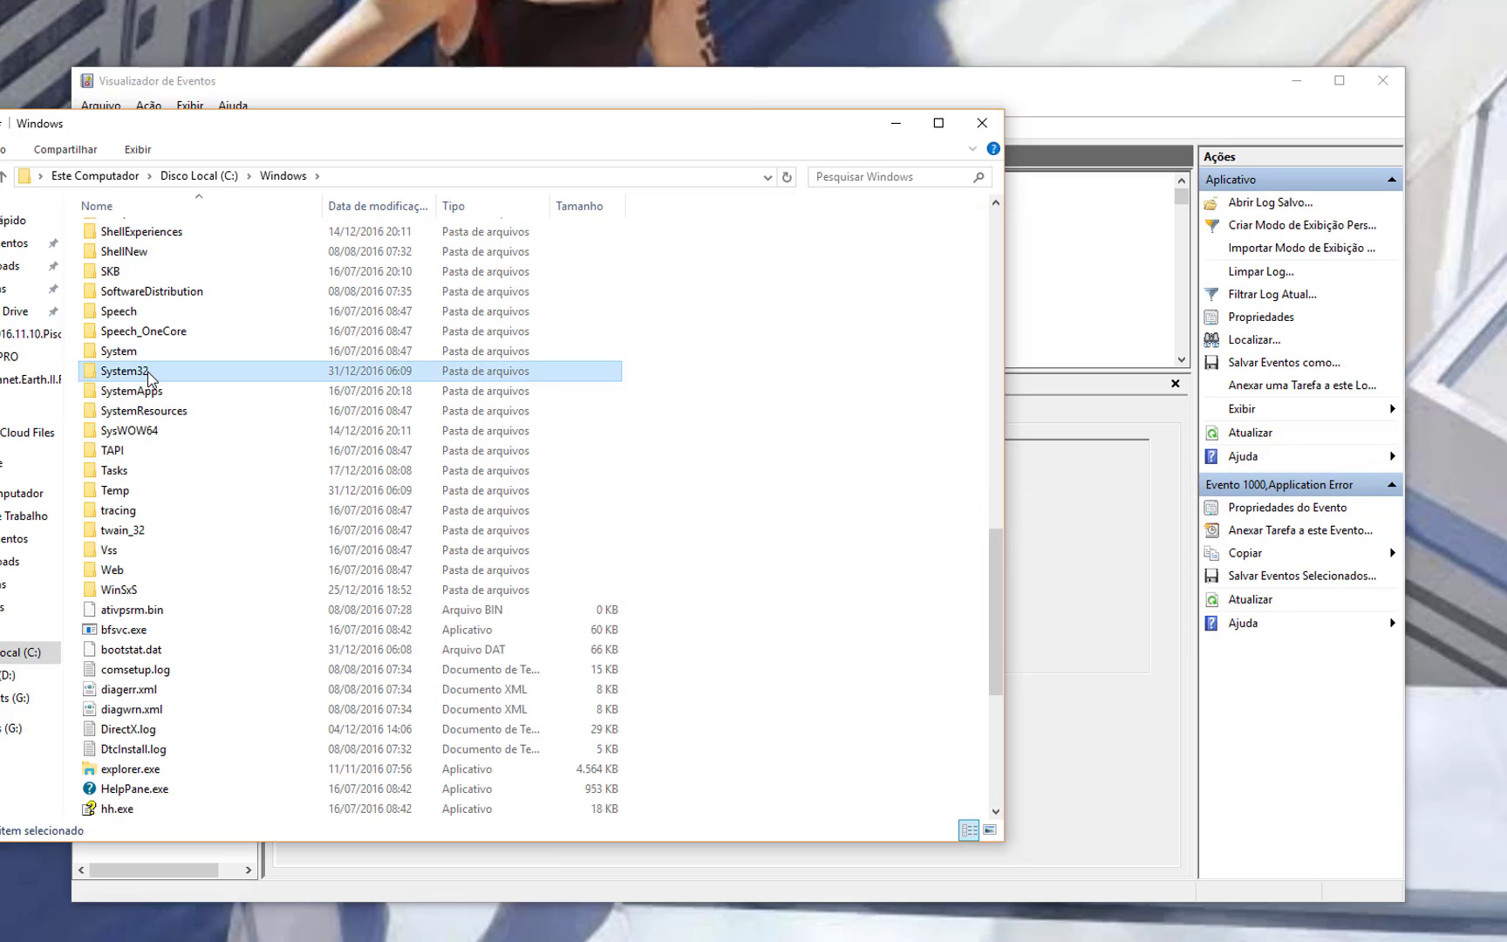
pyautogui.doubleClick(125, 372)
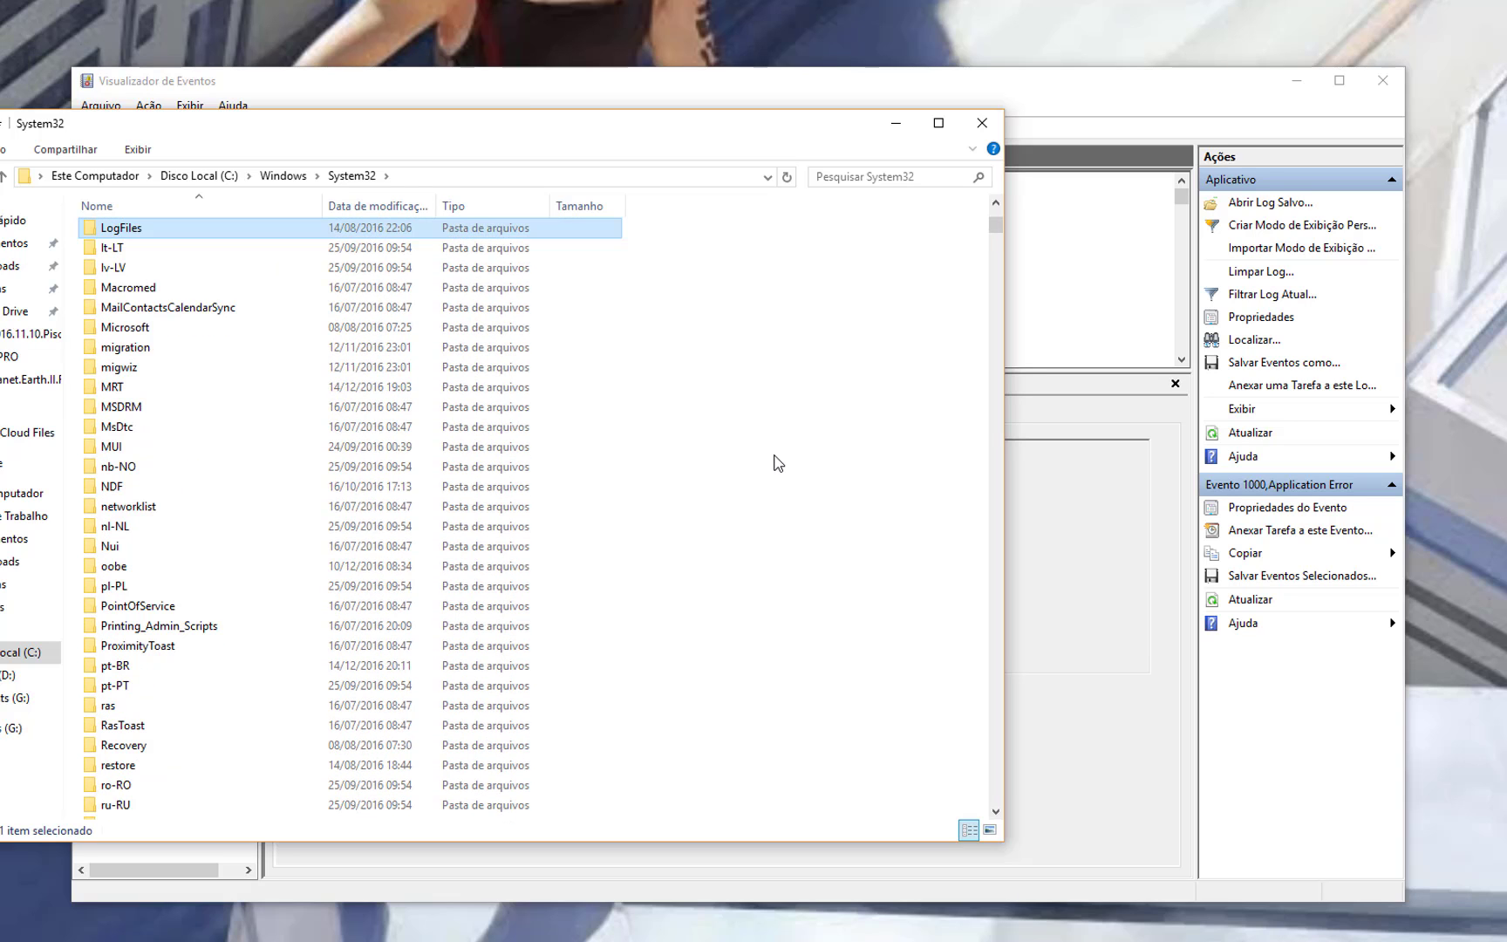
pyautogui.scroll(-3)
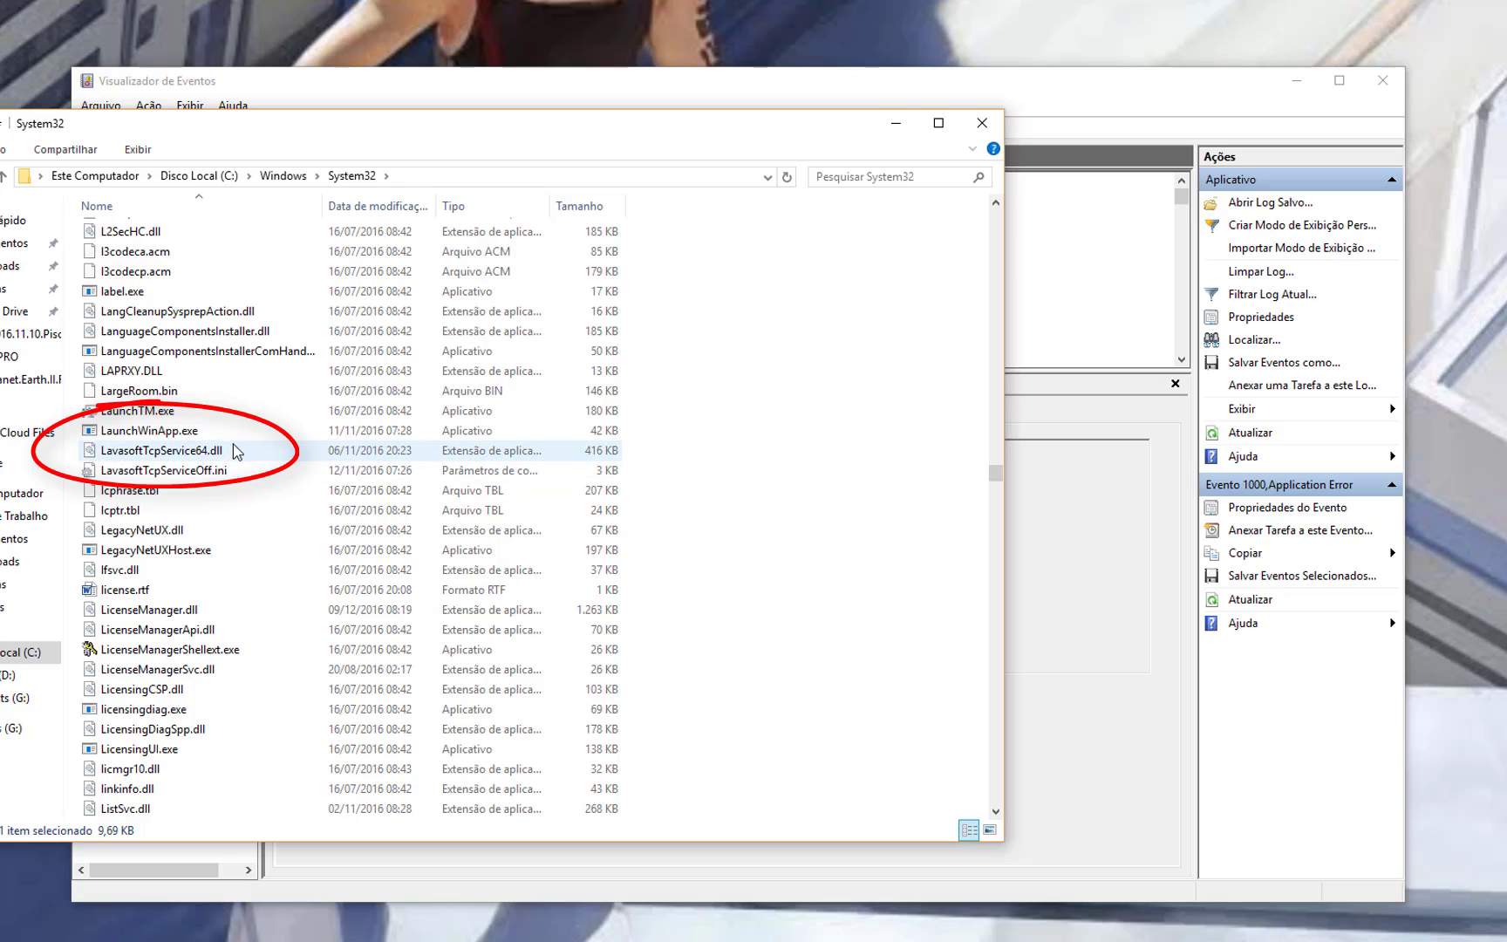
# Step: Rename LavasoftTcpService64.dll to old.LavasoftTcpService64.dll with administrator permission
pyautogui.click(162, 450)
pyautogui.write('old.')
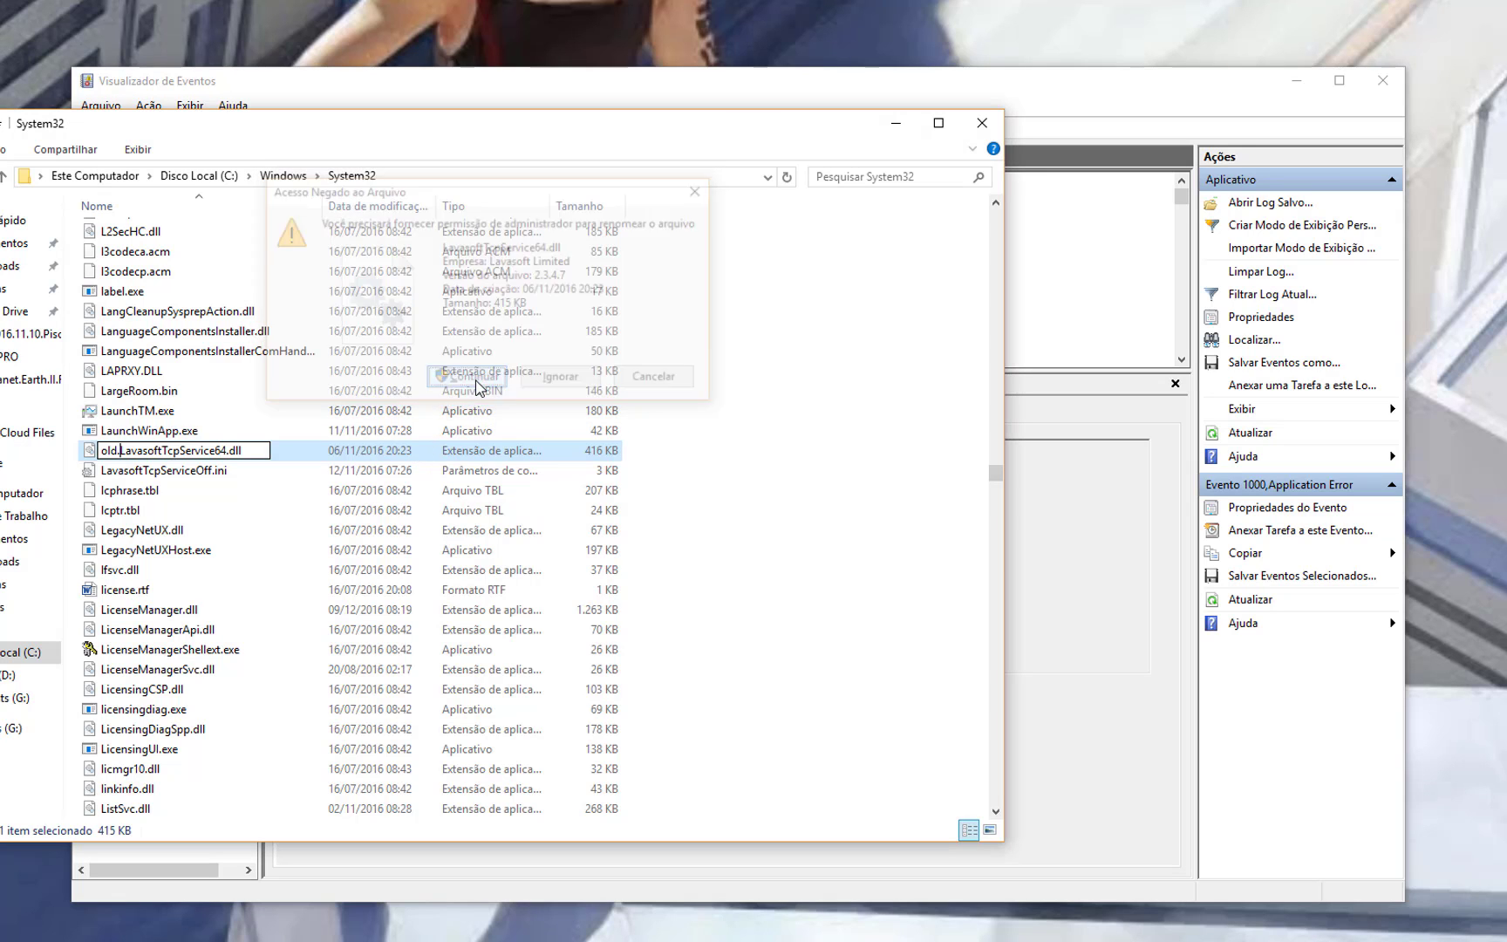
pyautogui.click(468, 375)
pyautogui.write('phot')
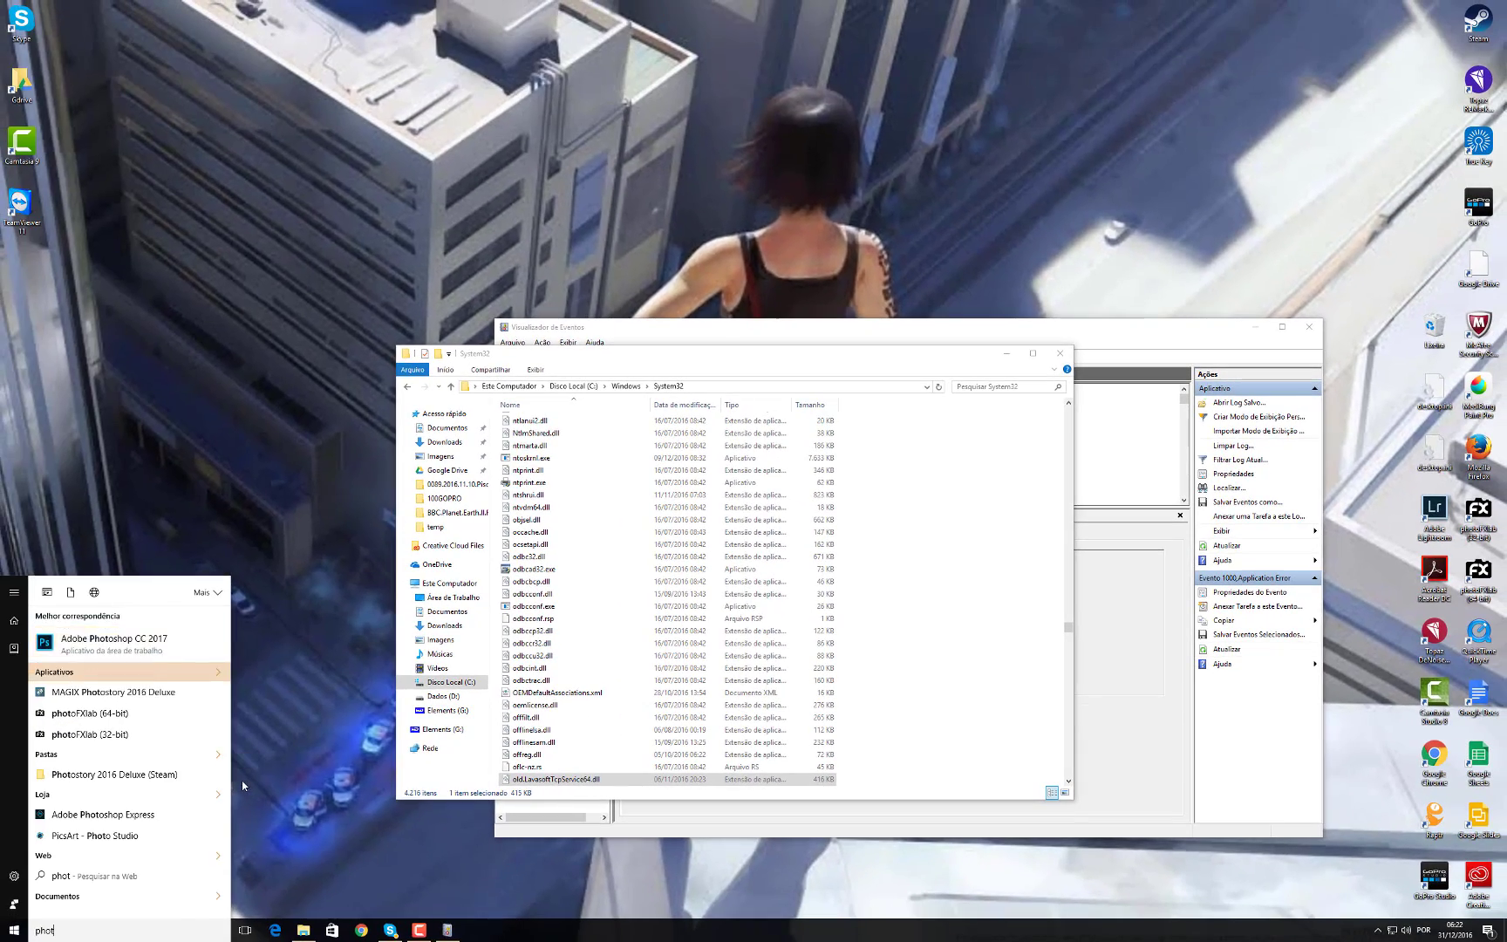
# Step: Relaunch Photoshop to confirm it starts normally, checking the New document dialog then closing it
pyautogui.click(112, 640)
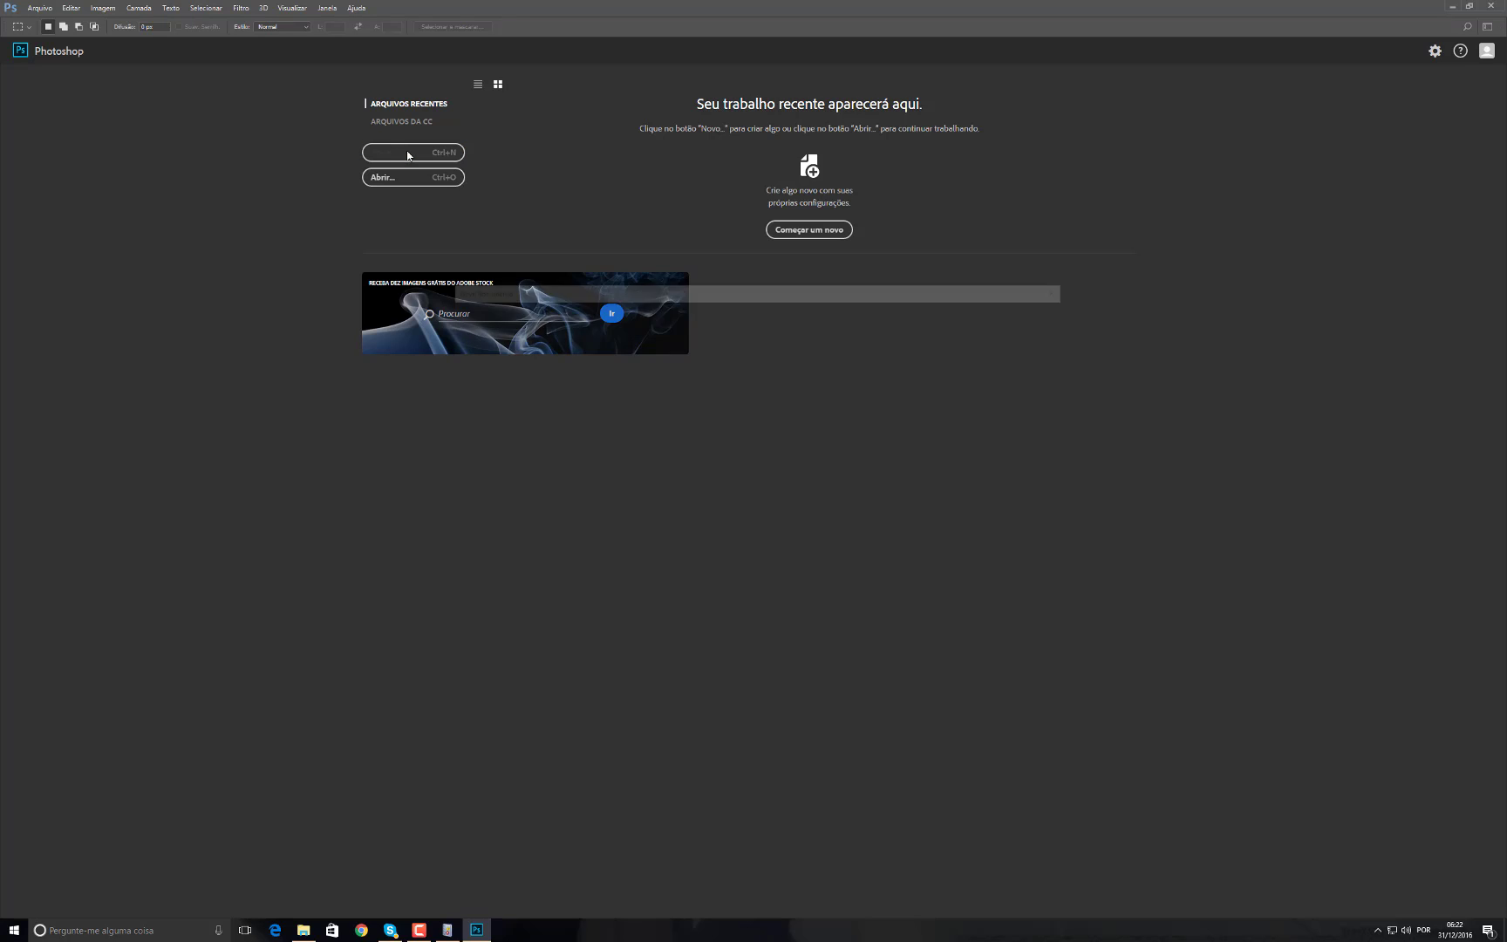
pyautogui.click(412, 151)
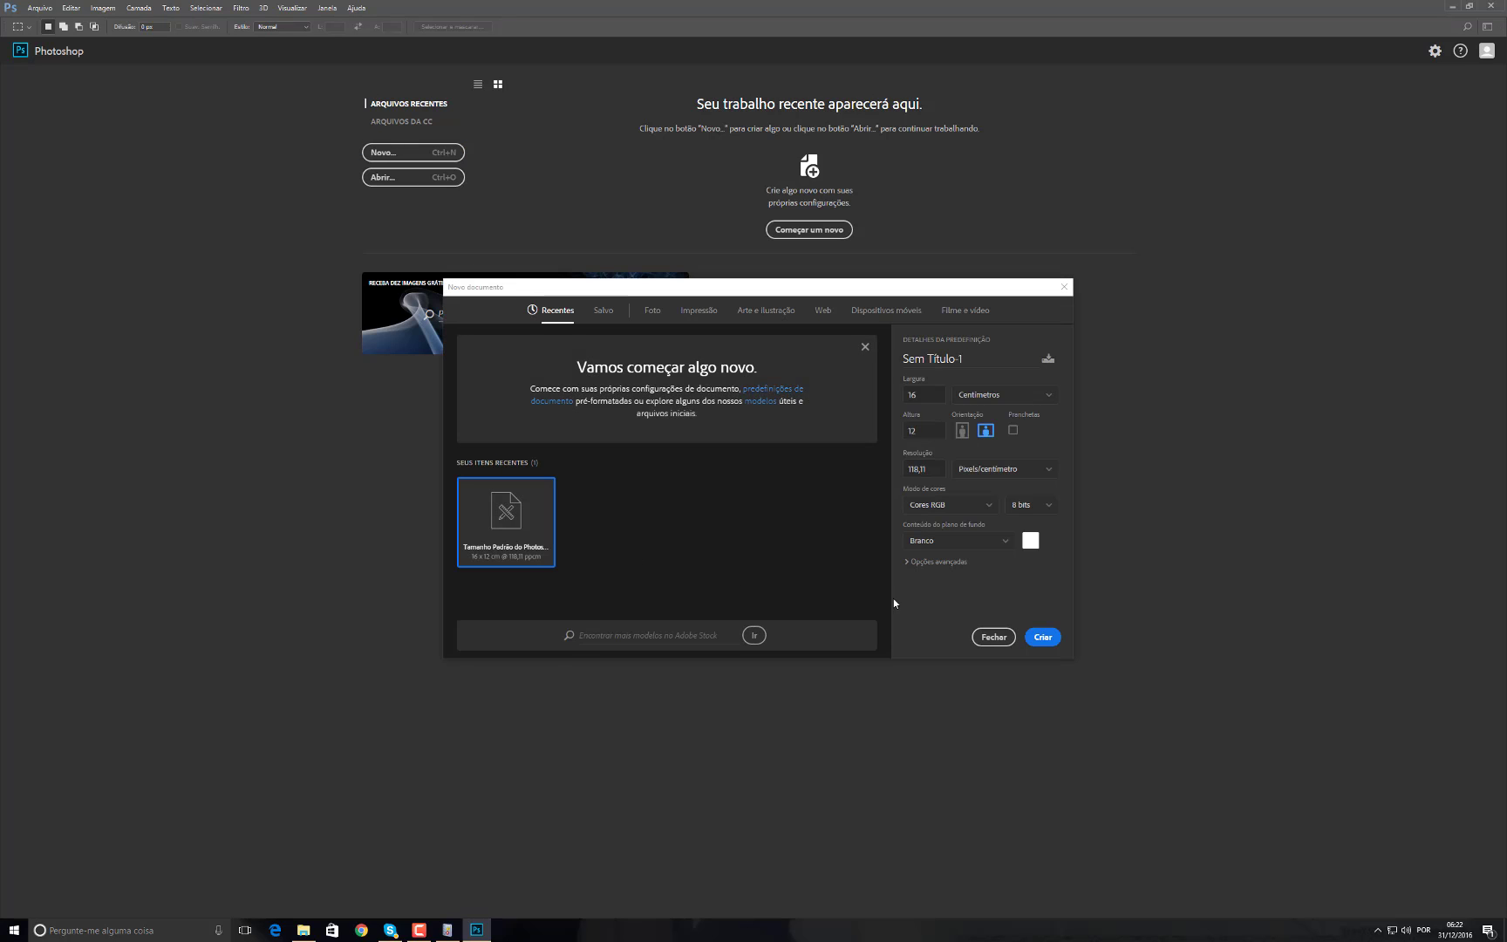
pyautogui.click(993, 637)
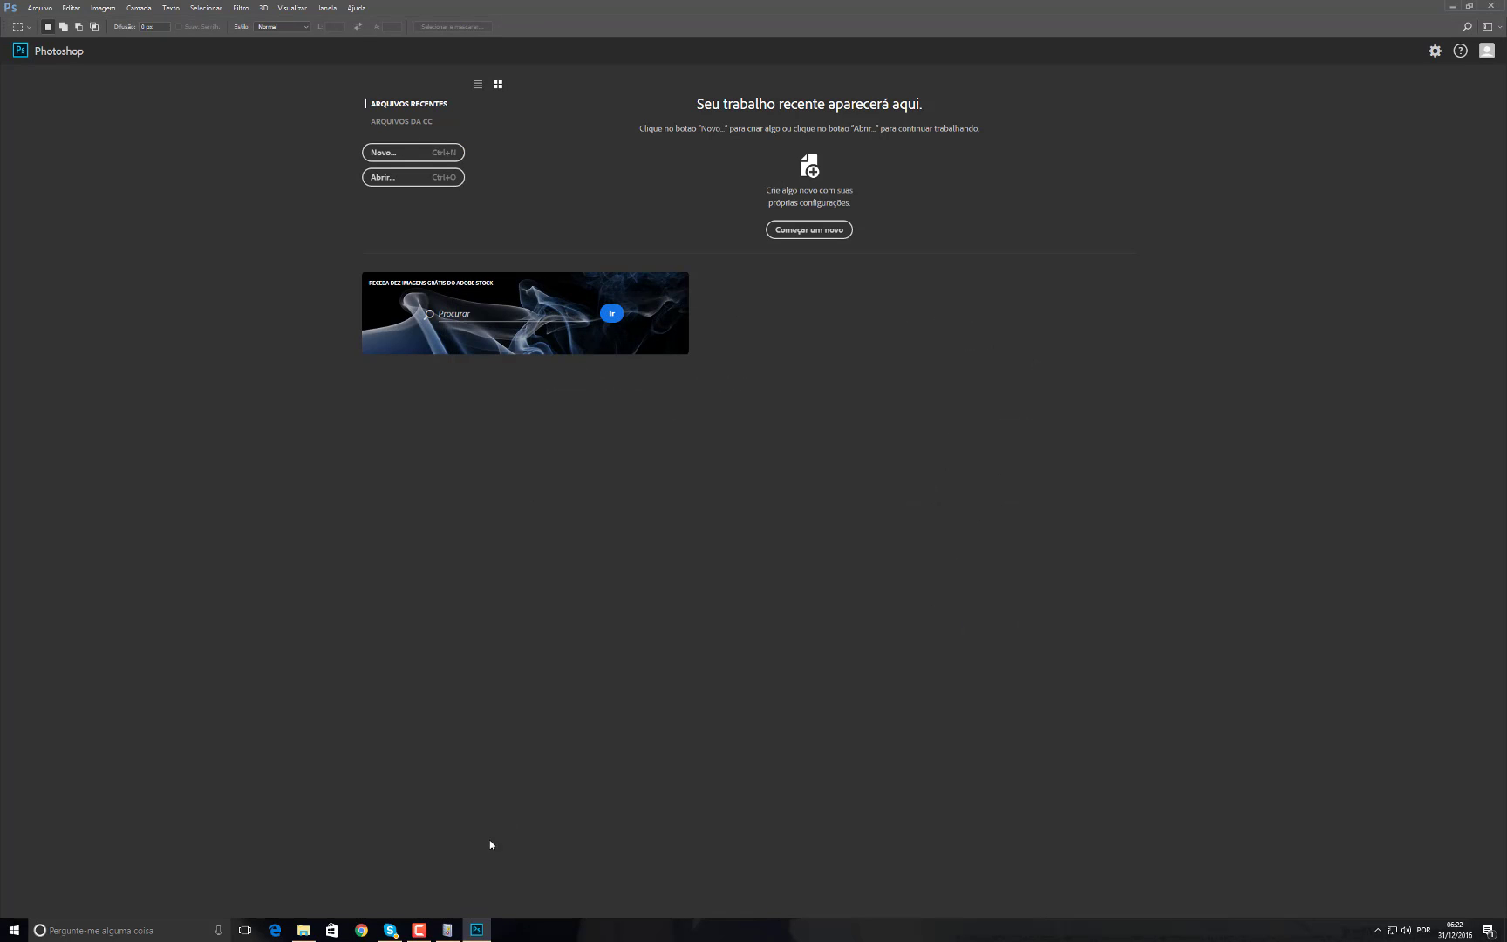